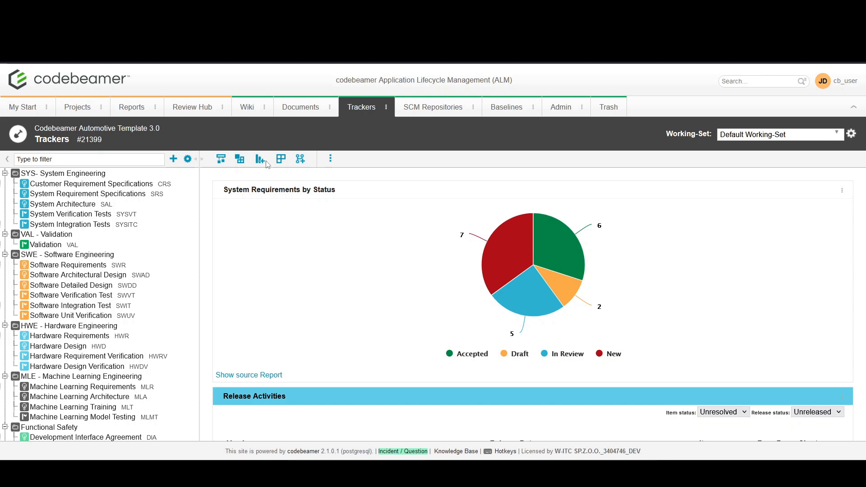
Scroll the project tree to reach the Bugs tracker and open its All Items list
scroll(down, 3)
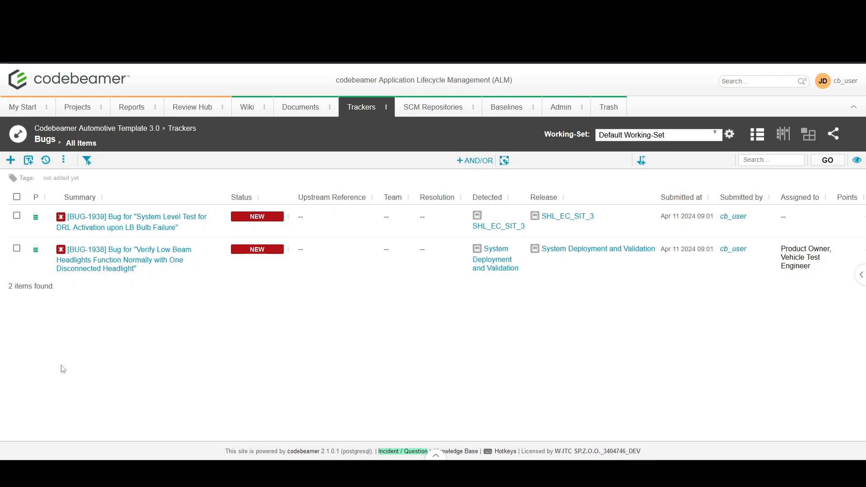
mouse_move(136, 182)
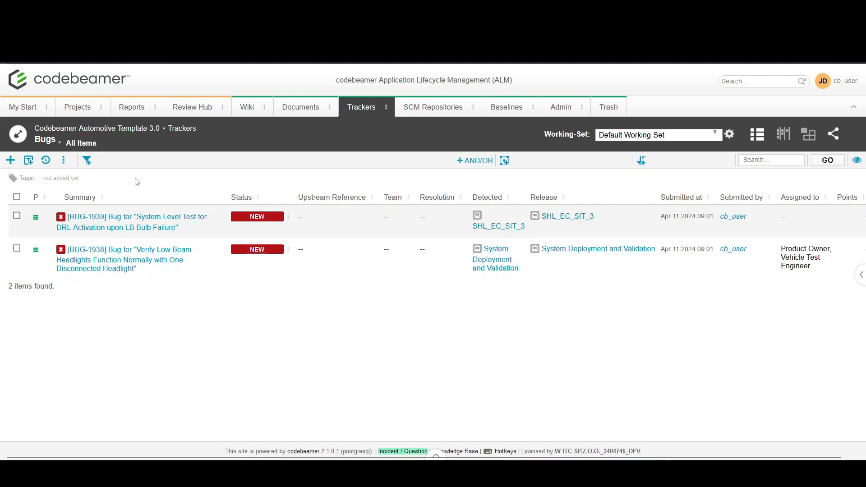
mouse_move(69, 157)
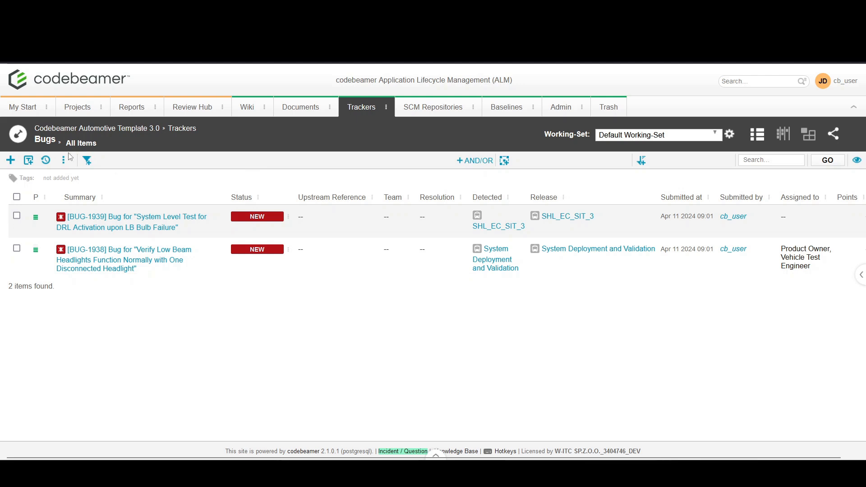
Open the Bugs tracker's Configure settings on the State Transitions tab
click(63, 159)
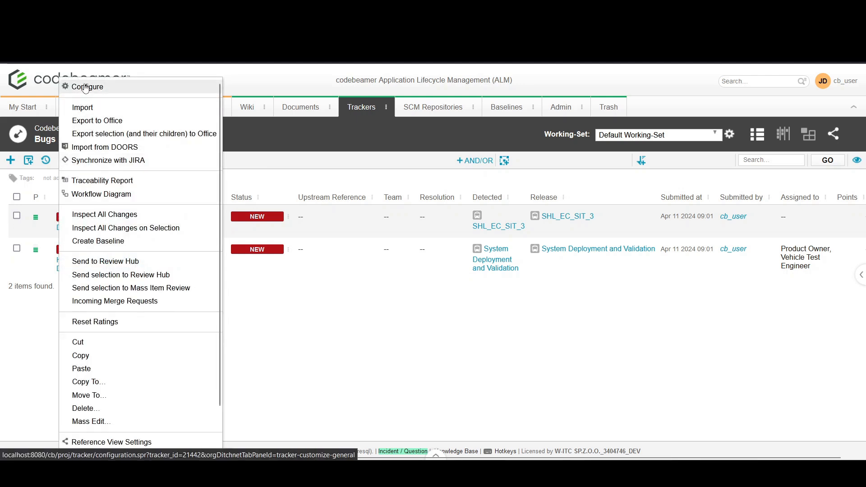
click(87, 86)
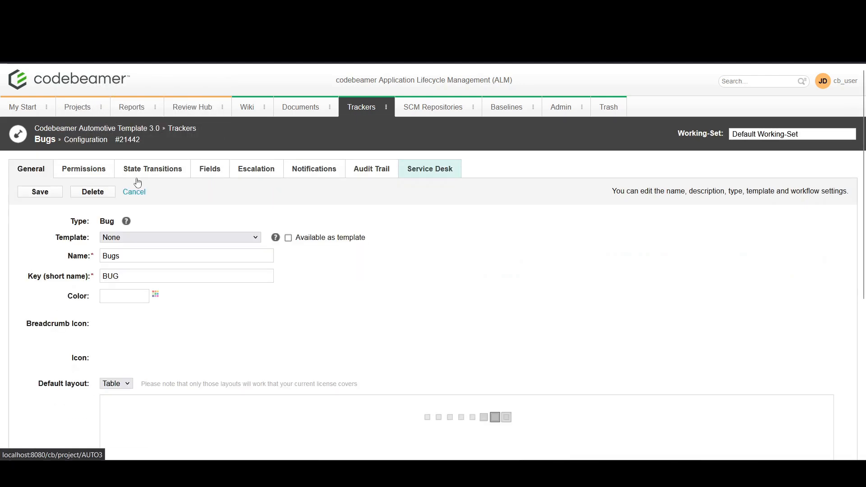
click(152, 168)
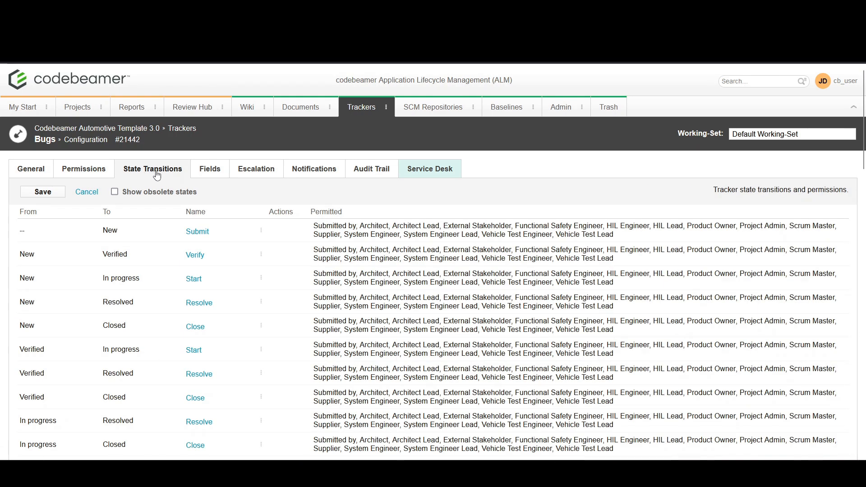
mouse_move(246, 247)
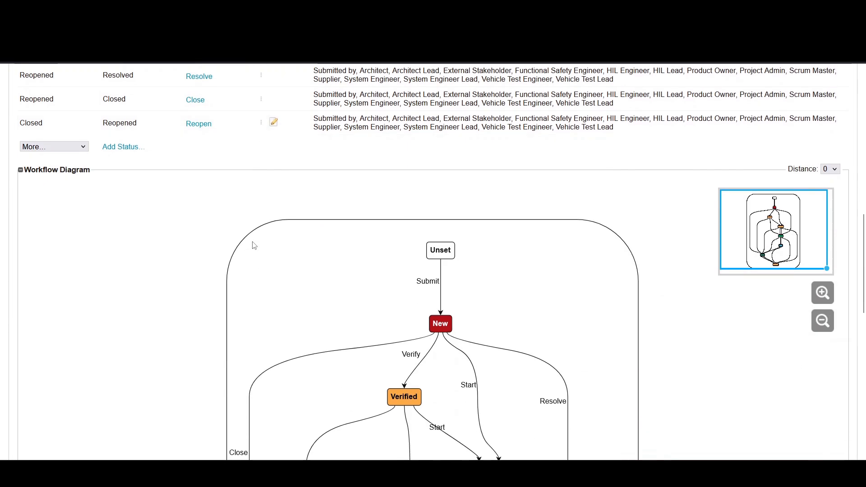
scroll(down, 3)
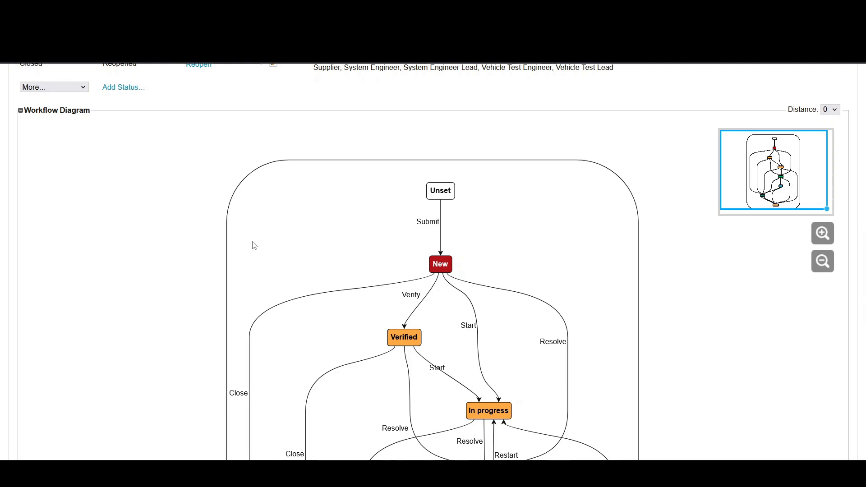
scroll(down, 3)
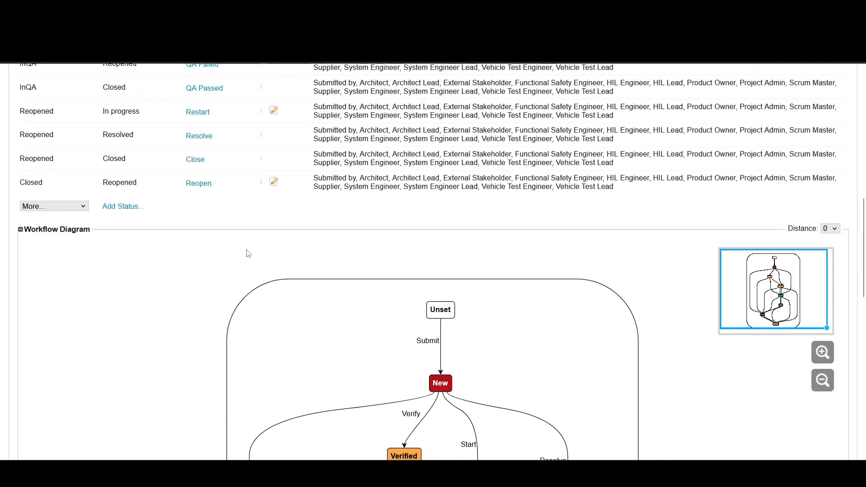
mouse_move(452, 350)
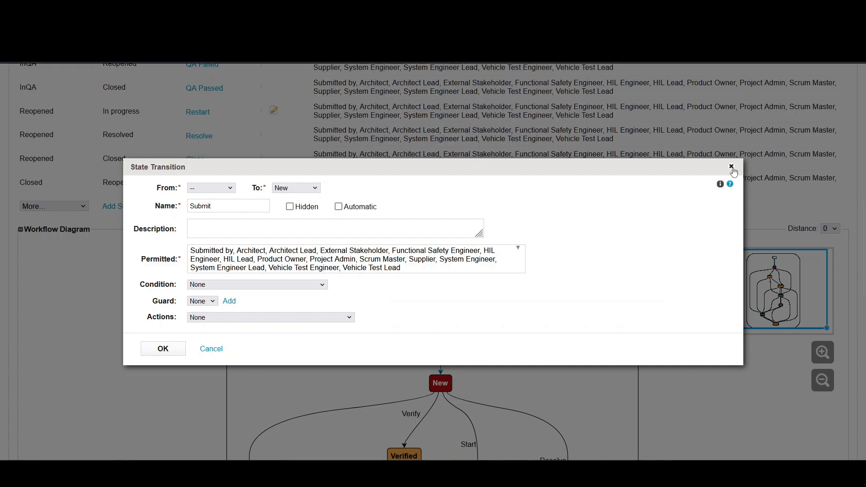
mouse_move(445, 288)
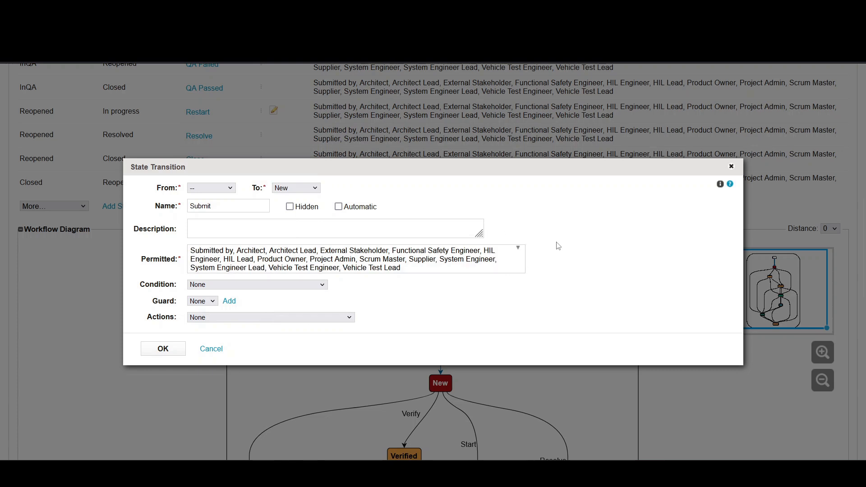
mouse_move(611, 132)
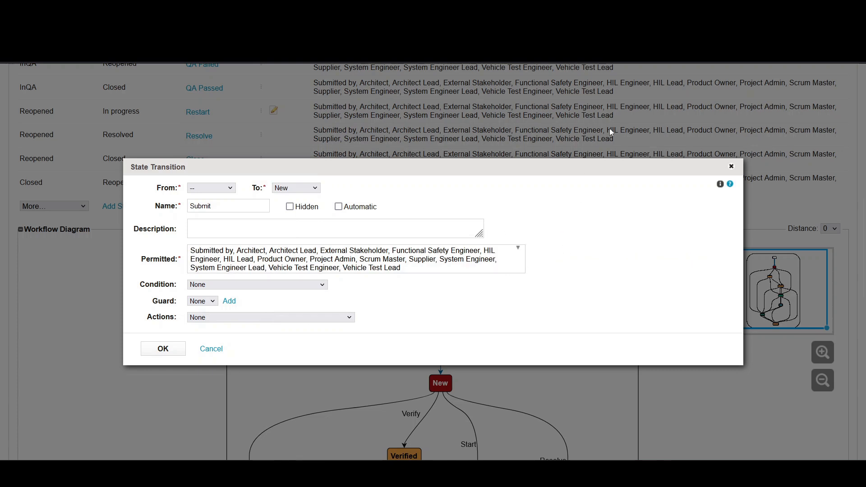
click(211, 349)
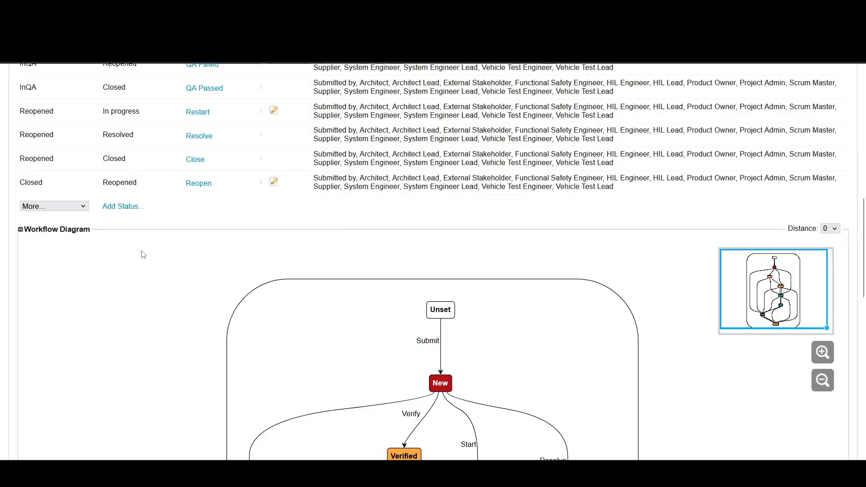
Scroll to the transitions table's end and open Add Status for the Status Options list
scroll(down, 3)
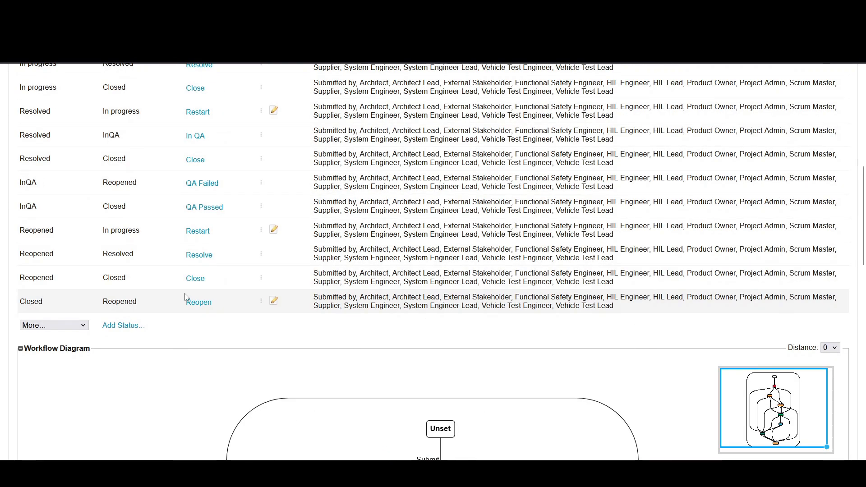
click(121, 325)
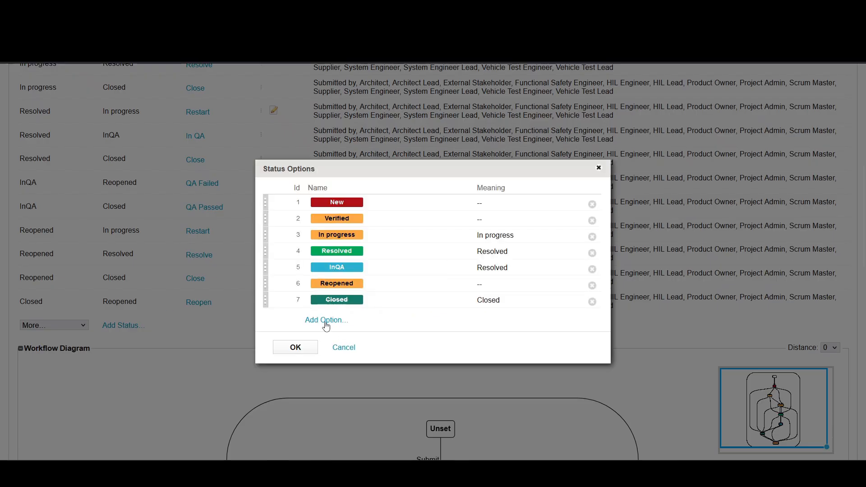
Start a new status option and enter 9 as its Id
click(326, 320)
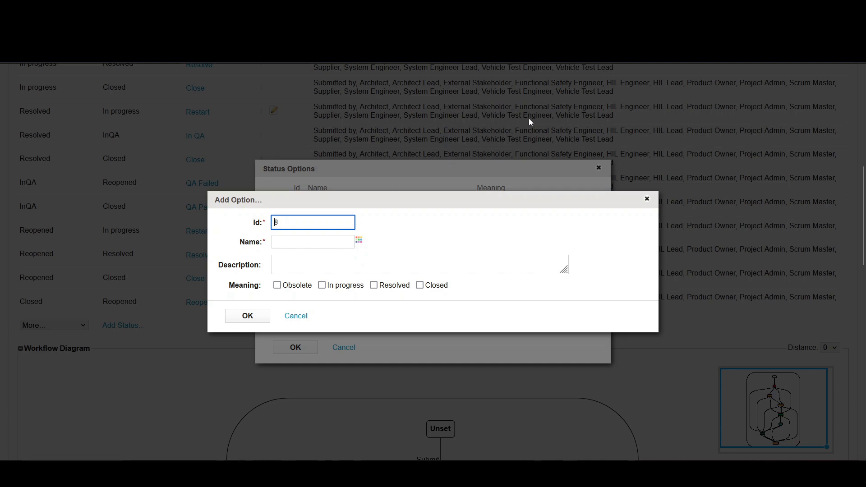
mouse_move(648, 200)
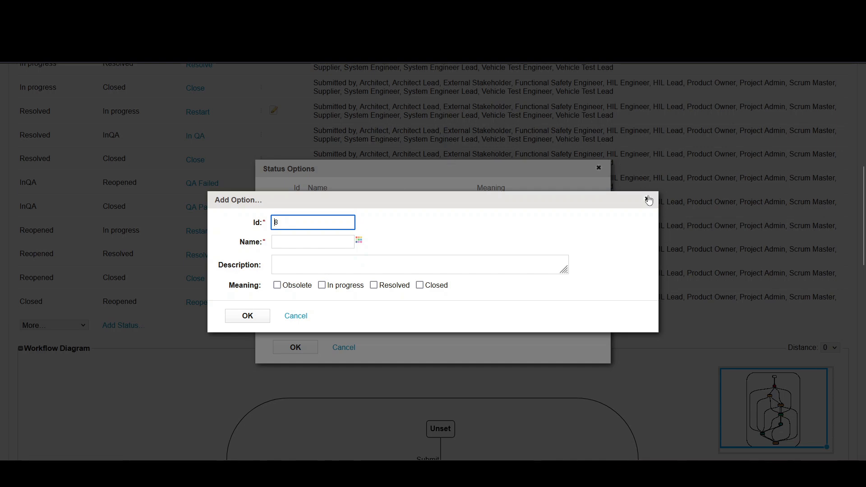
text(9)
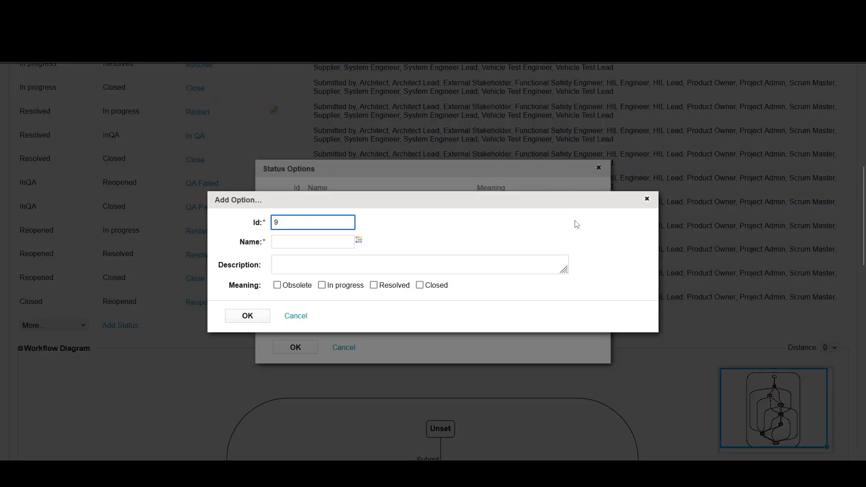